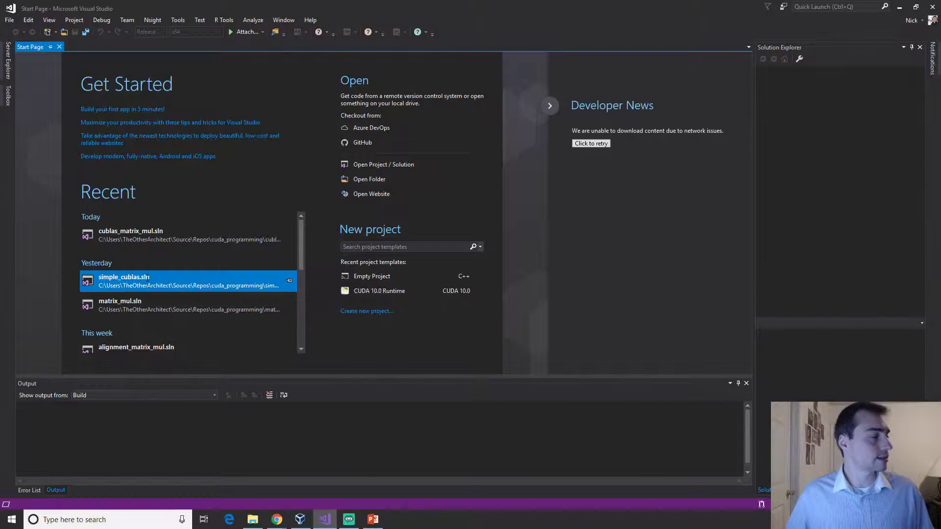
- Load simple_cublas.sln from the Start Page's Recent list
{"action": "double_click", "coordinate": [123, 276]}
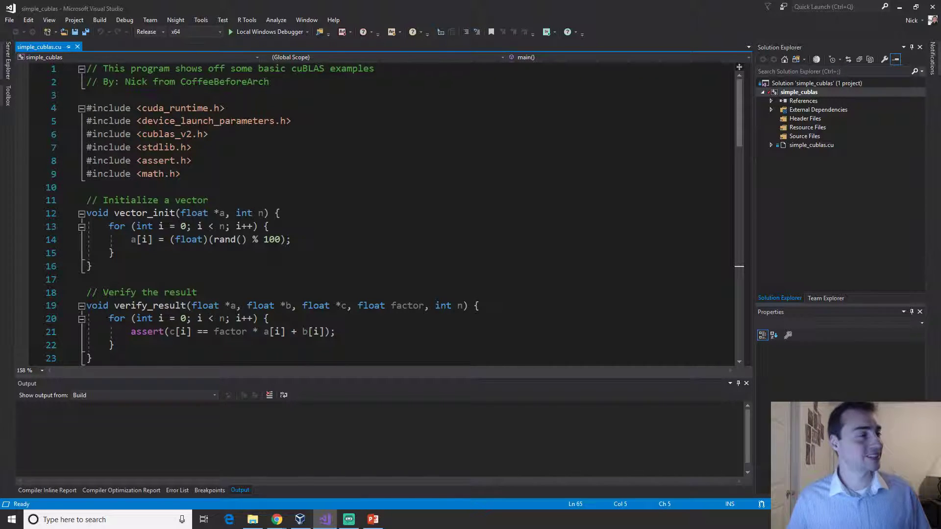
{"action": "key", "text": "Ctrl+S"}
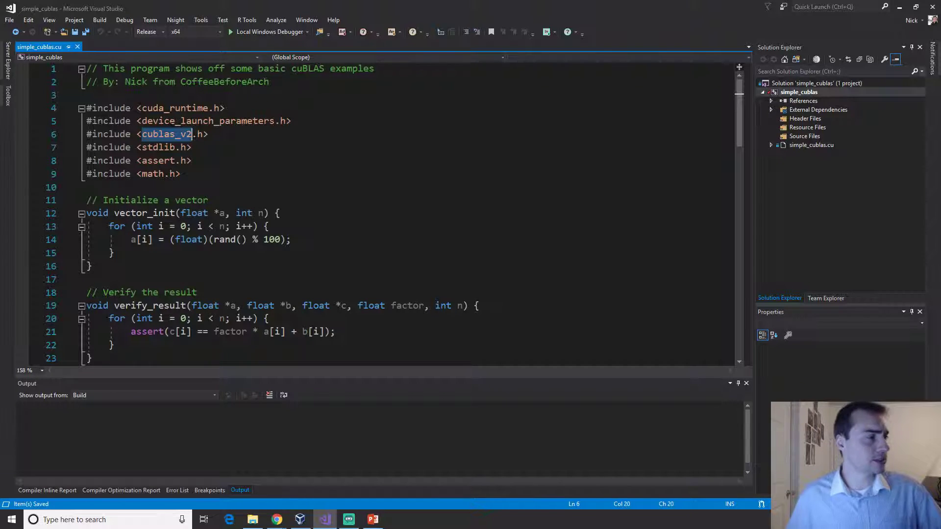
{"action": "scroll", "scroll_direction": "down", "scroll_amount": 3}
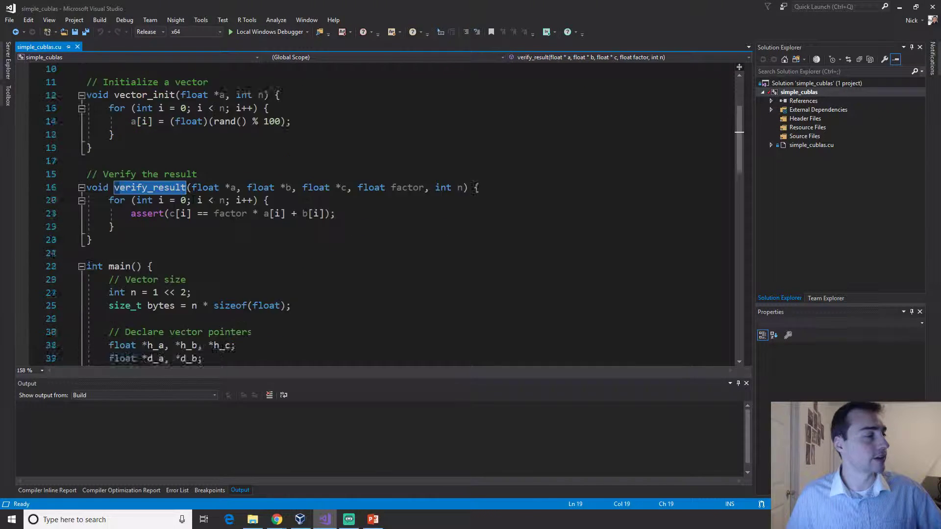
{"action": "scroll", "scroll_direction": "down", "scroll_amount": 3}
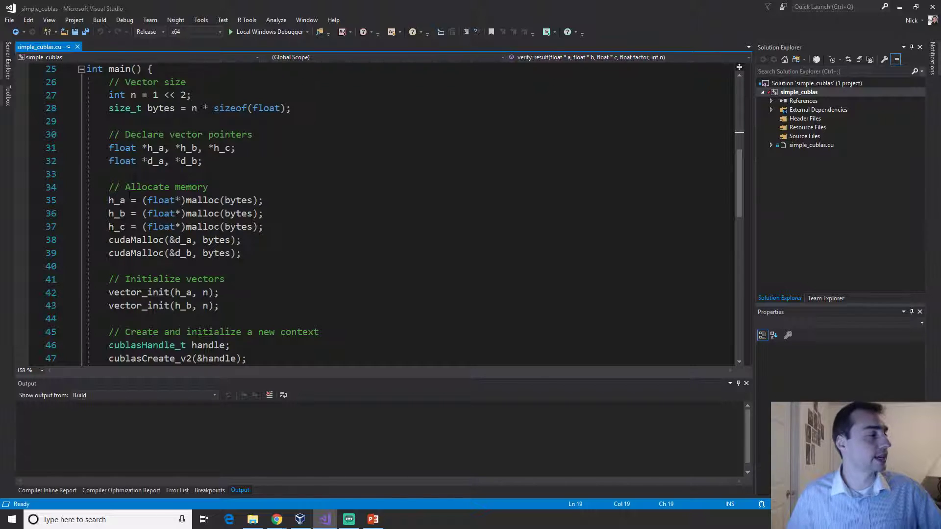
{"action": "double_click", "coordinate": [219, 253]}
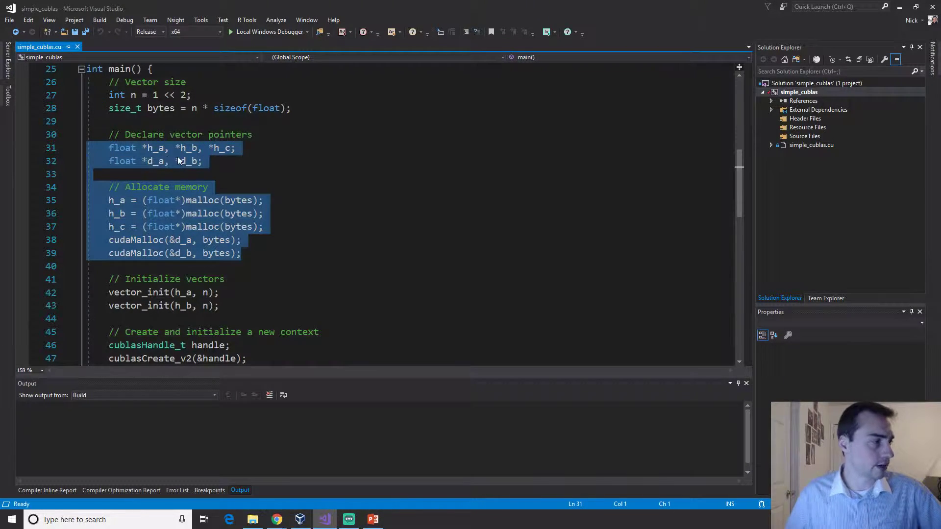
{"action": "left_click", "coordinate": [201, 161]}
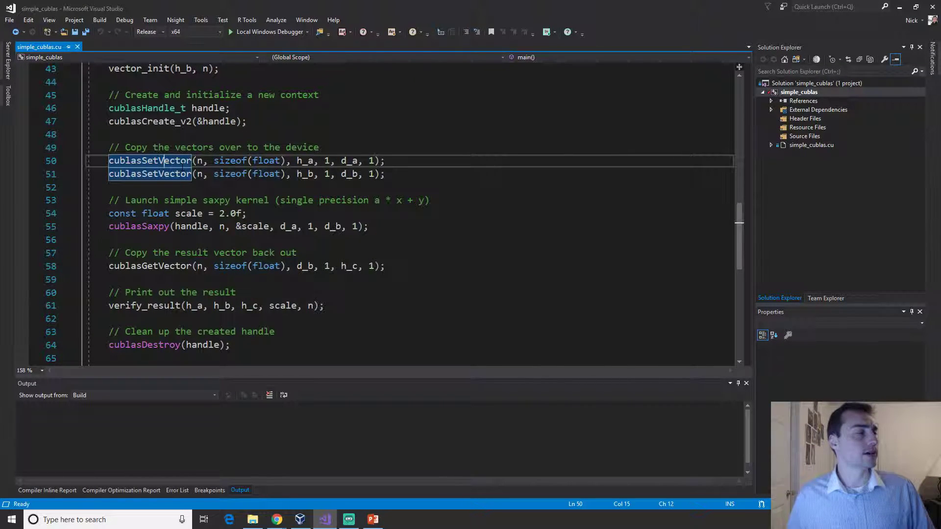
{"action": "mouse_move", "coordinate": [149, 174]}
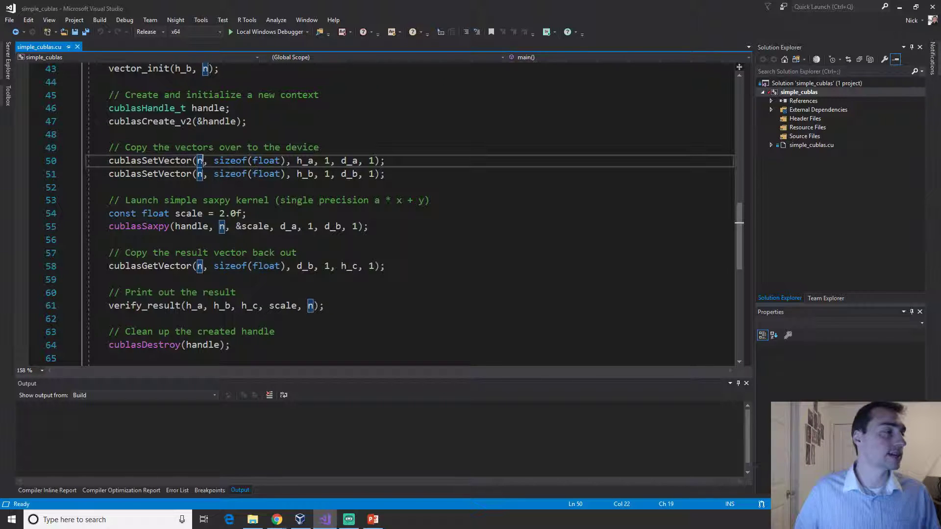
{"action": "double_click", "coordinate": [249, 160]}
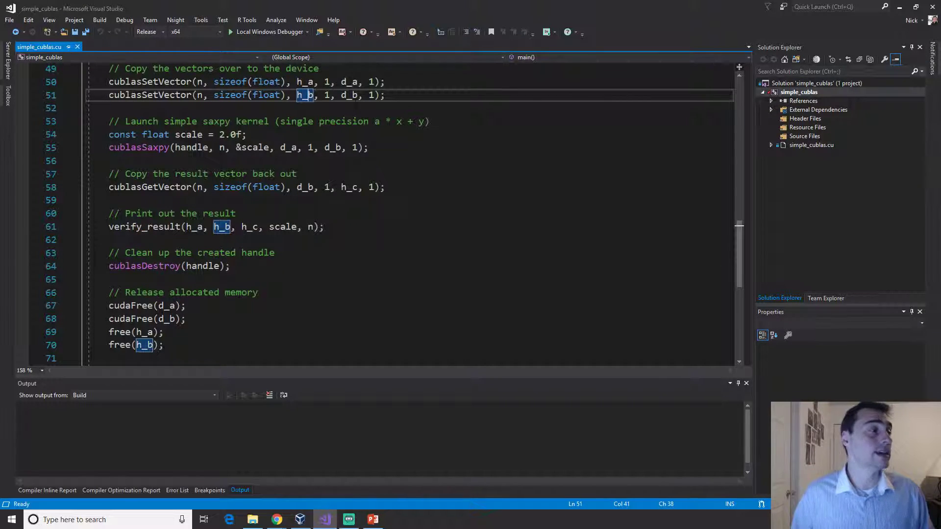
- Restore the cublasSaxpy scale constant to 2.0f and review the SAXPY call arguments
{"action": "left_click", "coordinate": [226, 134]}
{"action": "type", "text": "1"}
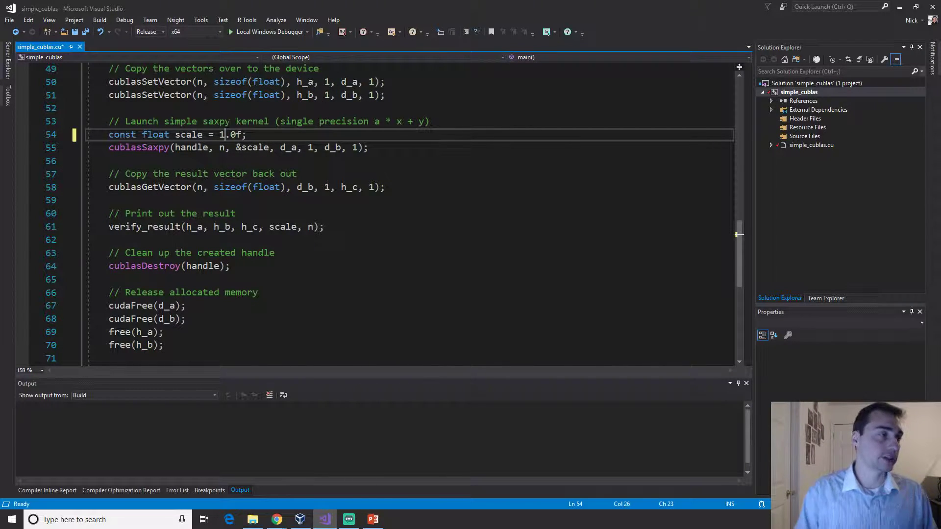
{"action": "key", "text": "Backspace"}
{"action": "type", "text": "2"}
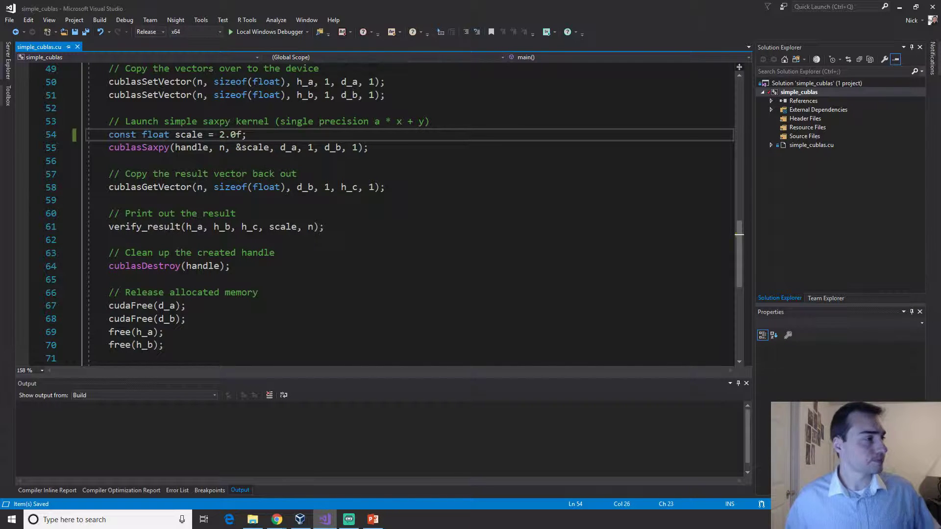
{"action": "double_click", "coordinate": [139, 147]}
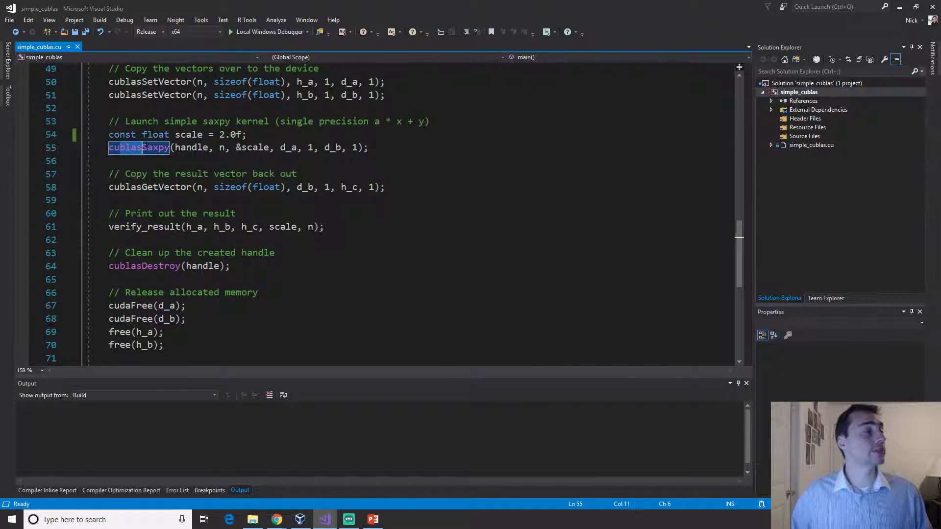
{"action": "double_click", "coordinate": [194, 147]}
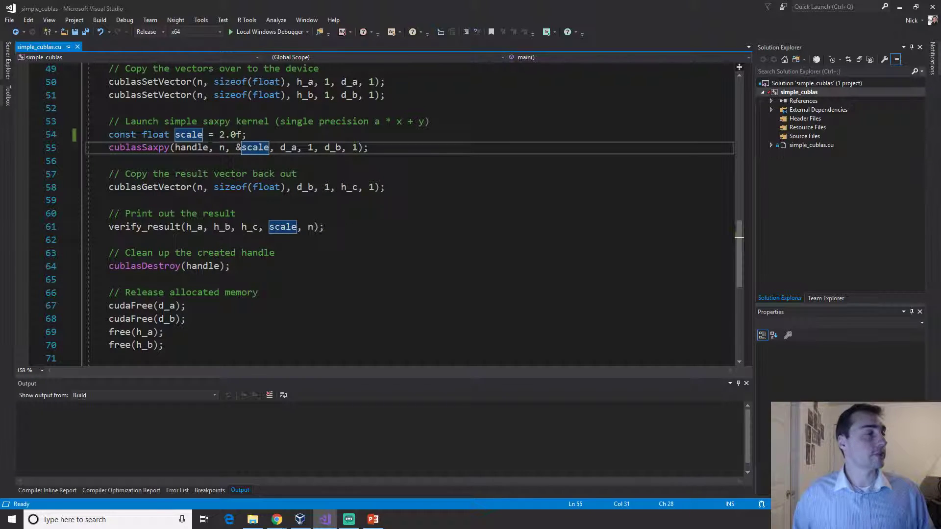
{"action": "left_click", "coordinate": [233, 134]}
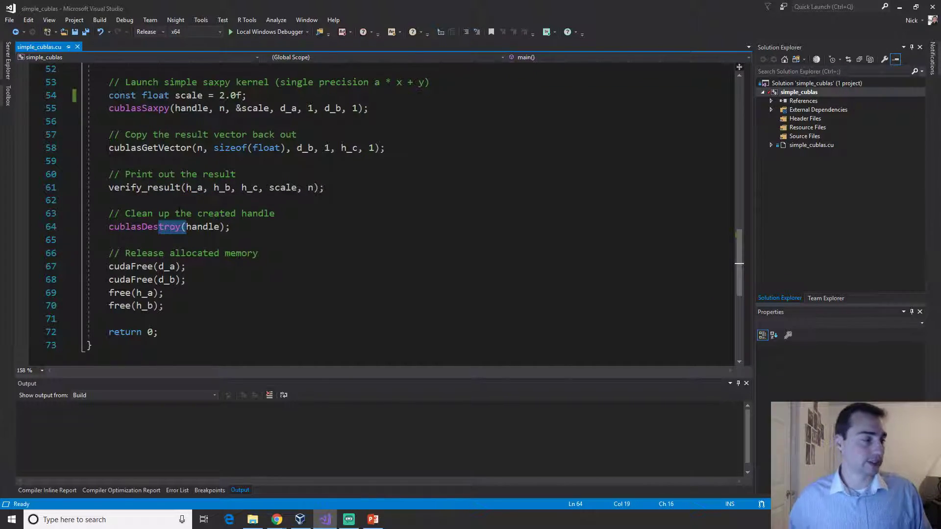
- Rebuild simple_cublas from Solution Explorer, finishing with 1 succeeded and 0 failed
{"action": "left_click_drag", "start_coordinate": [109, 253], "coordinate": [163, 306]}
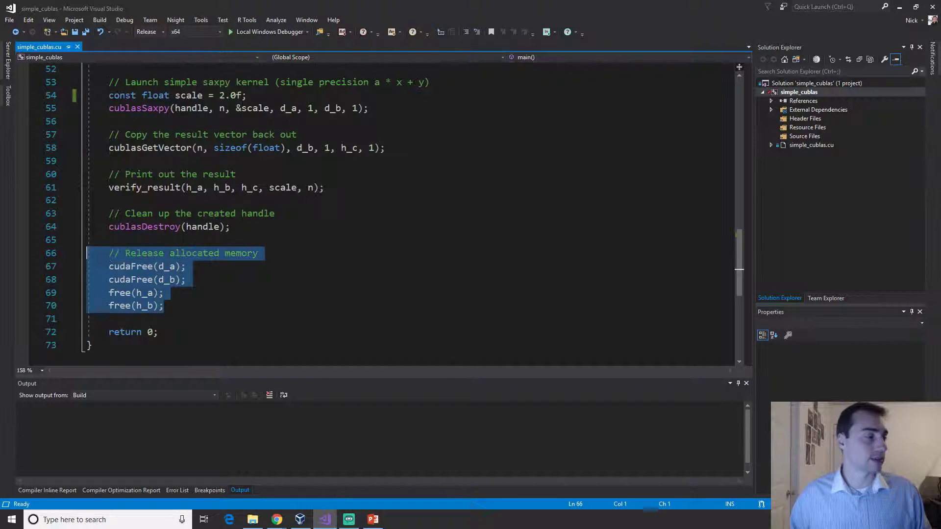
{"action": "right_click", "coordinate": [798, 92]}
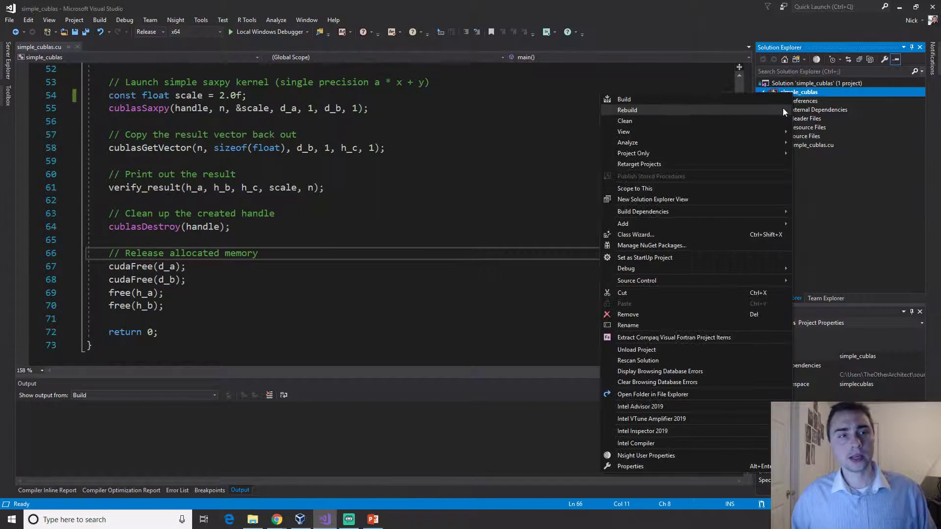
{"action": "left_click", "coordinate": [627, 110]}
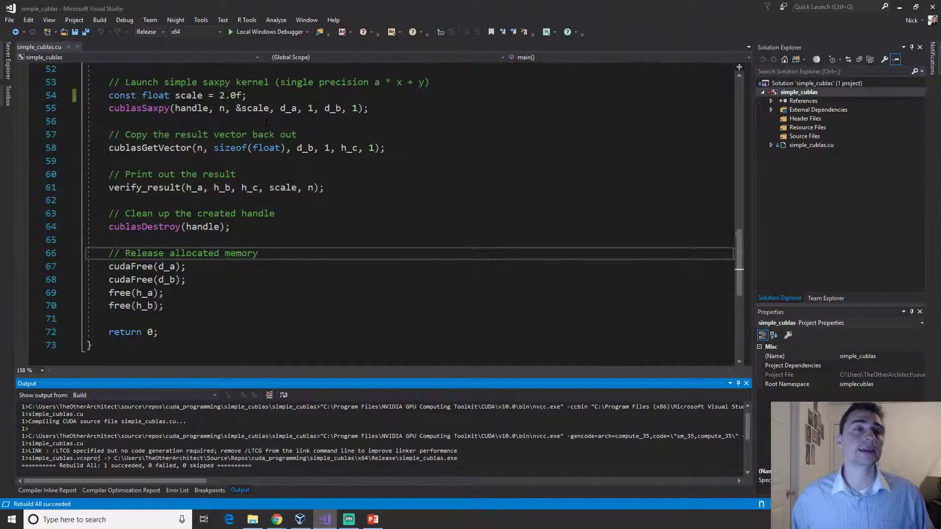
{"action": "right_click", "coordinate": [799, 92]}
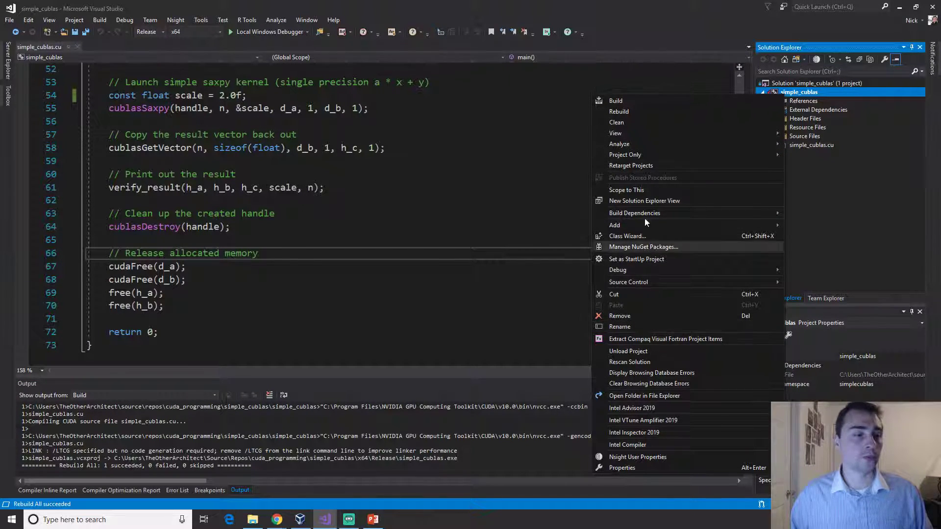
- Confirm Linker > Input Additional Dependencies lists cudart, cublas and curand libraries, then close Properties
{"action": "left_click", "coordinate": [622, 468]}
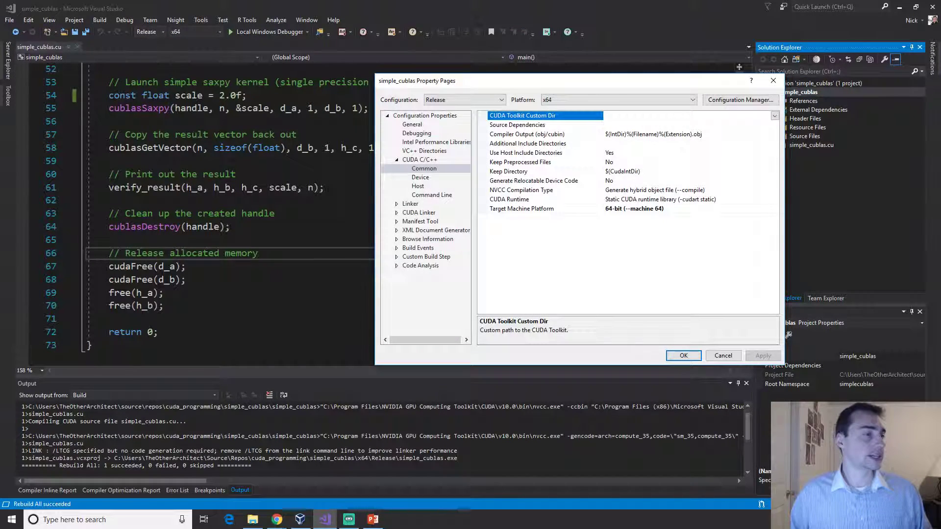
{"action": "left_click", "coordinate": [410, 204]}
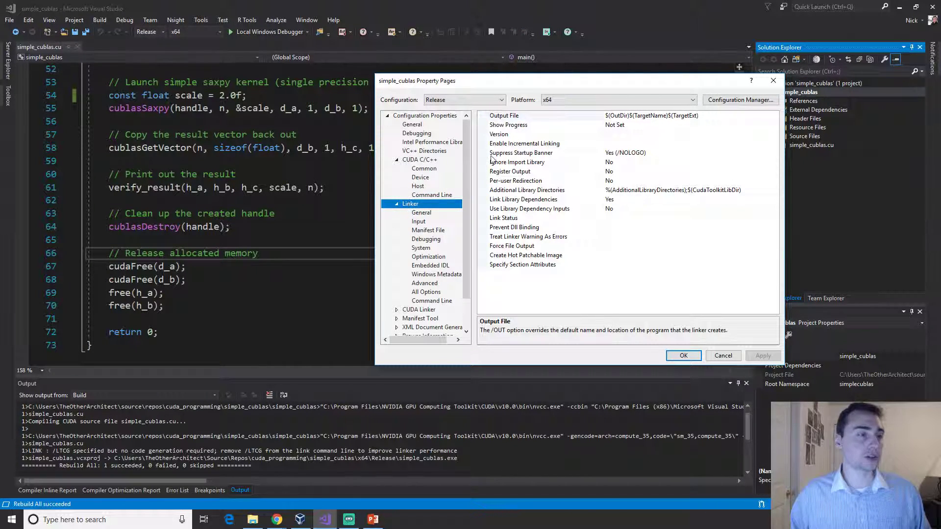
{"action": "left_click", "coordinate": [418, 222]}
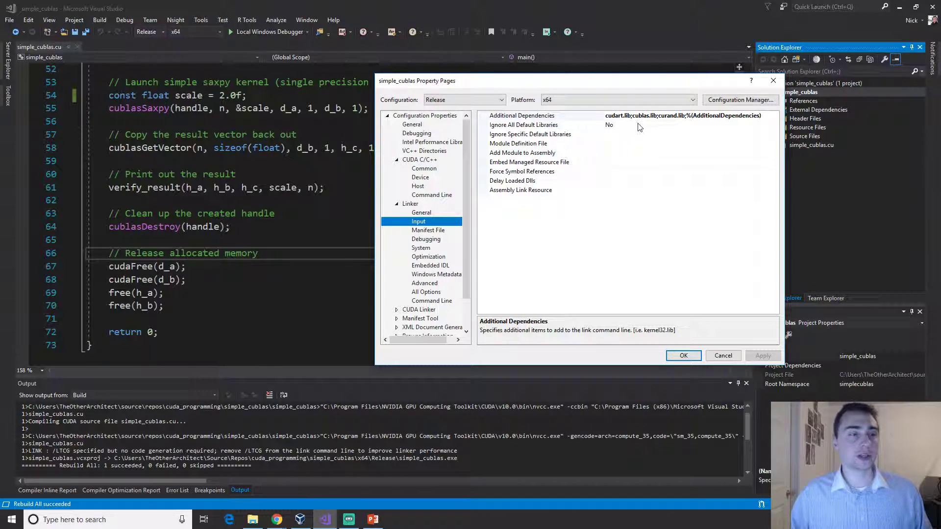
{"action": "mouse_move", "coordinate": [655, 122]}
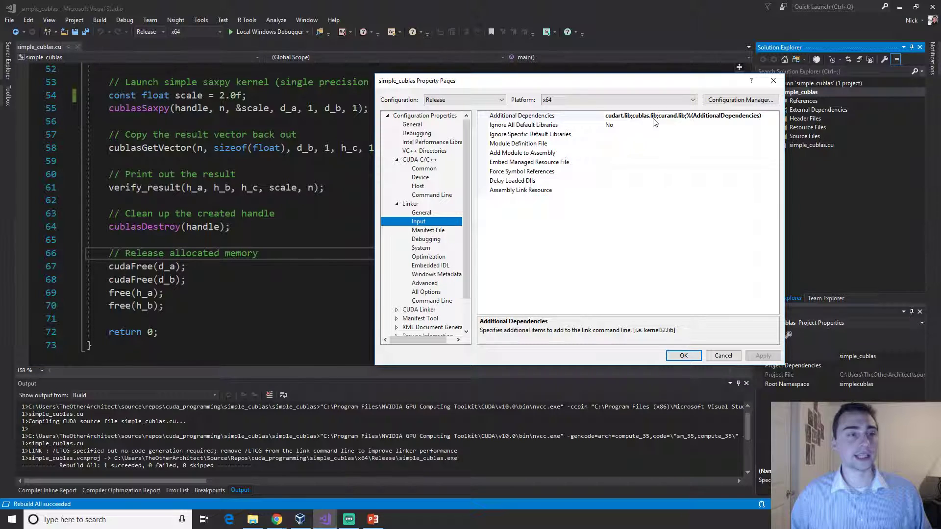
{"action": "left_click", "coordinate": [684, 355]}
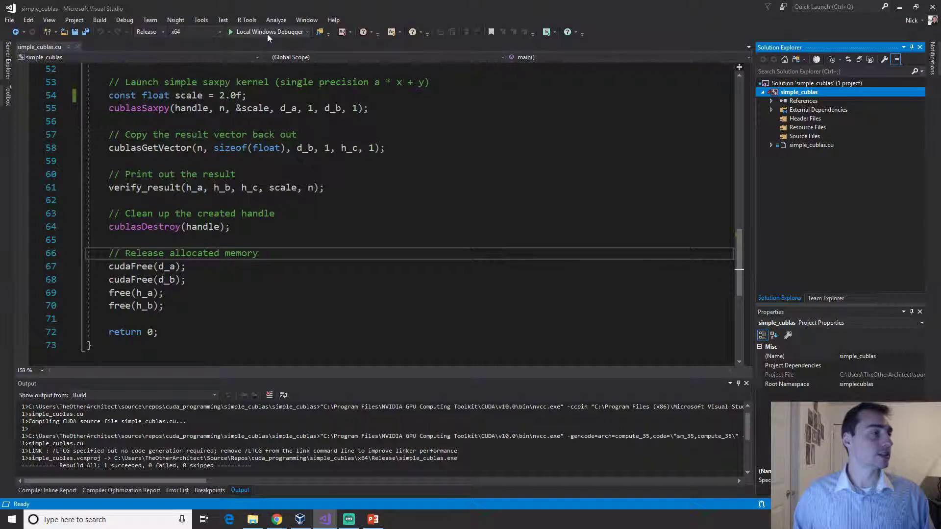
{"action": "mouse_move", "coordinate": [294, 218]}
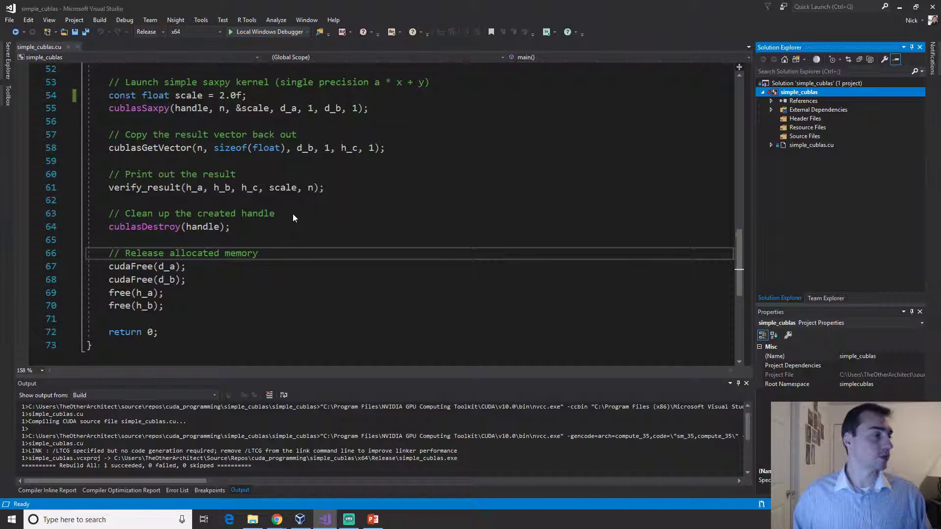
- Launch simple_cublas under Local Windows Debugger until its threads exit with code 0
{"action": "double_click", "coordinate": [143, 188]}
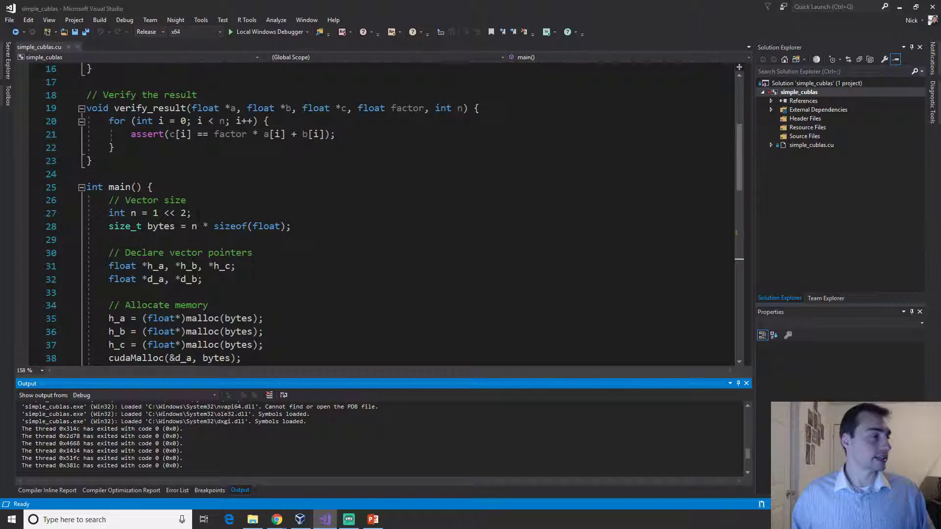
- Change int n to 1 << 16, save simple_cublas.cu, and rerun to exit code 0
{"action": "key", "text": "BackSpace"}
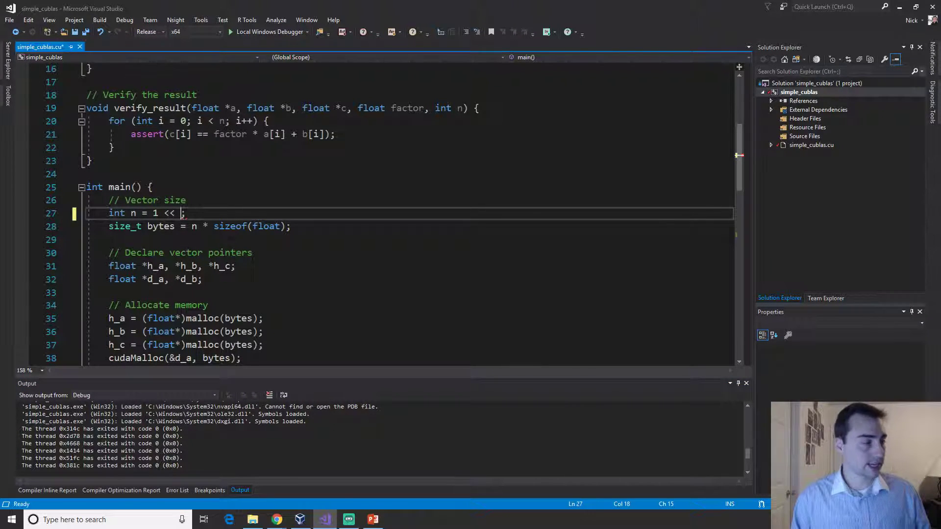
{"action": "type", "text": "16"}
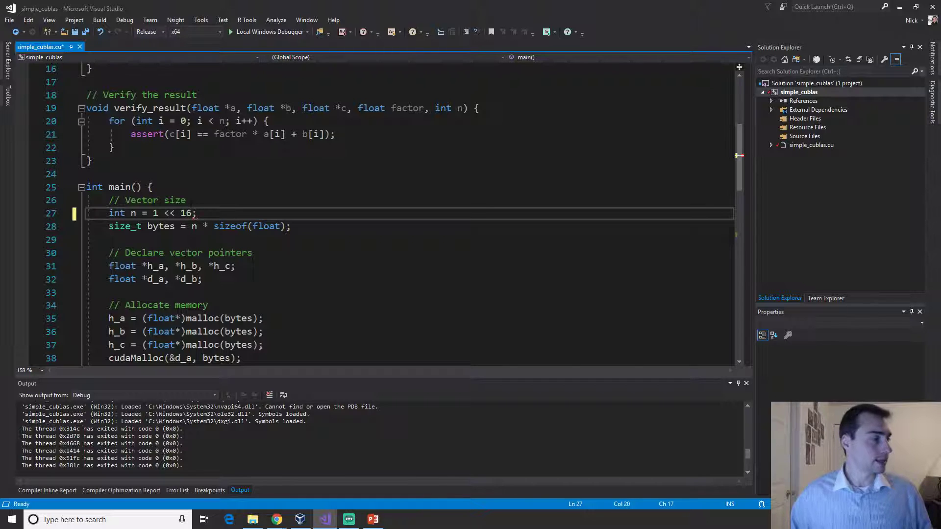
{"action": "key", "text": "Ctrl+S"}
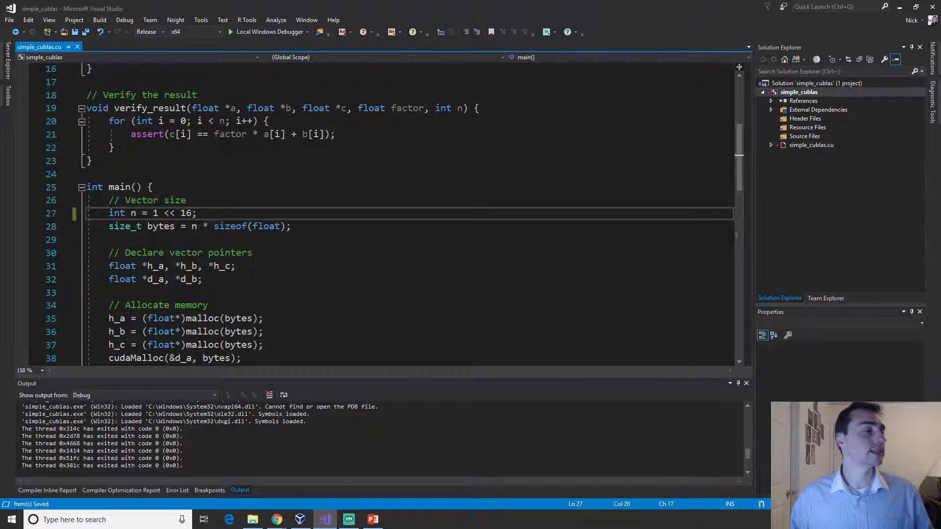
{"action": "mouse_move", "coordinate": [607, 39]}
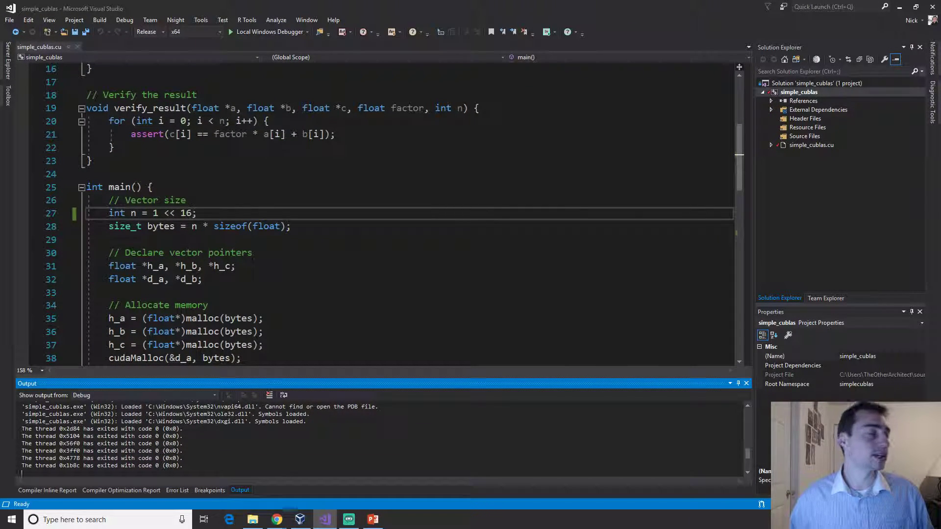
{"action": "scroll", "scroll_direction": "down", "scroll_amount": 3}
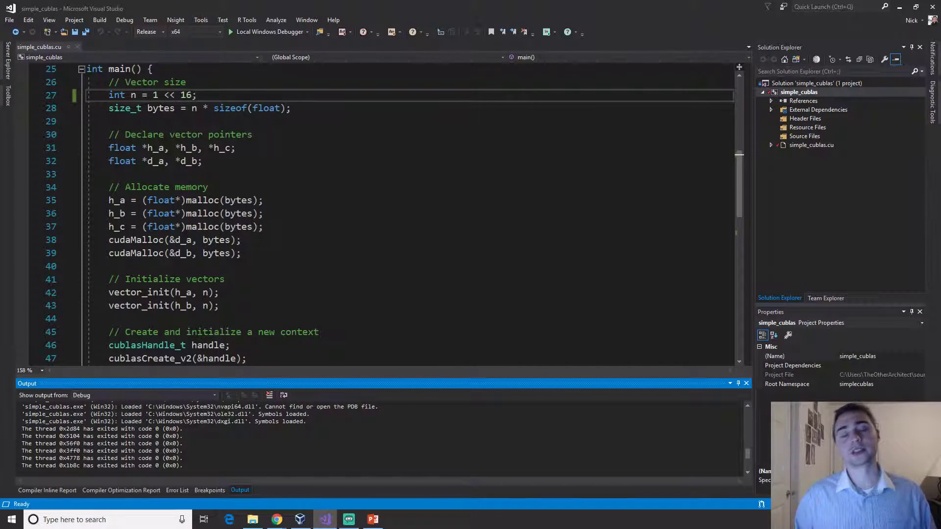
{"action": "scroll", "scroll_direction": "down", "scroll_amount": 3}
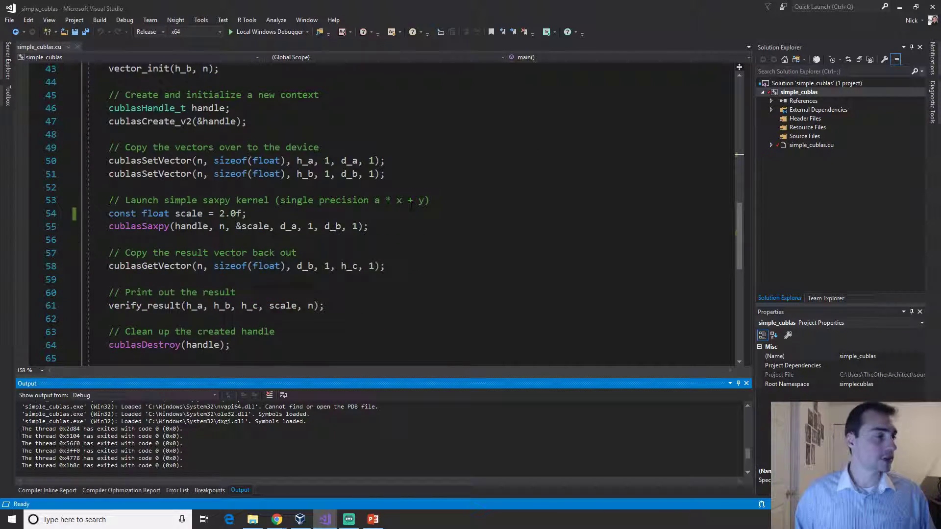